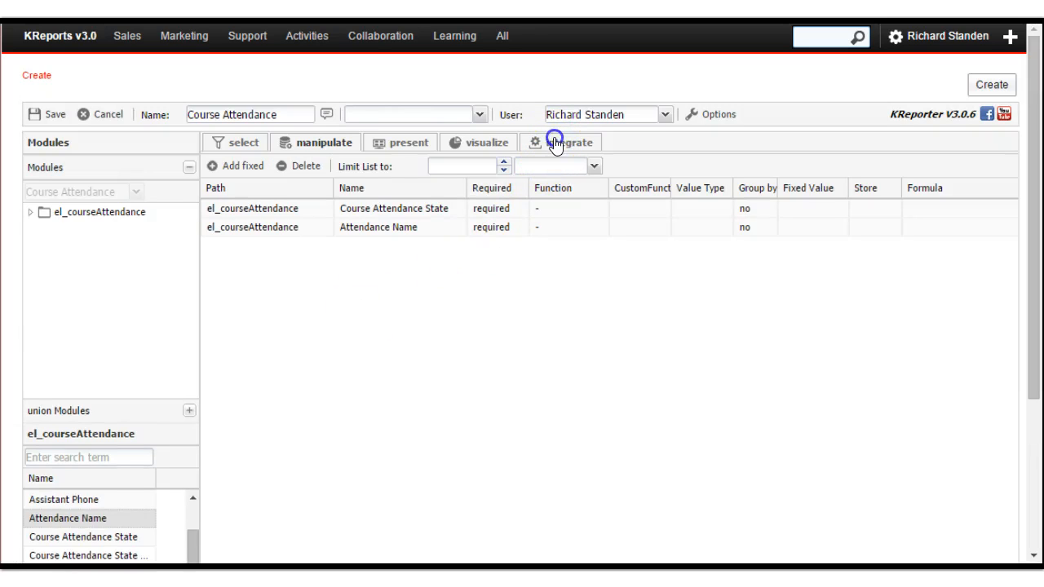
Browse the plugins, manipulation and visualize tabs, then return to the 'Learner' report list.
click(567, 142)
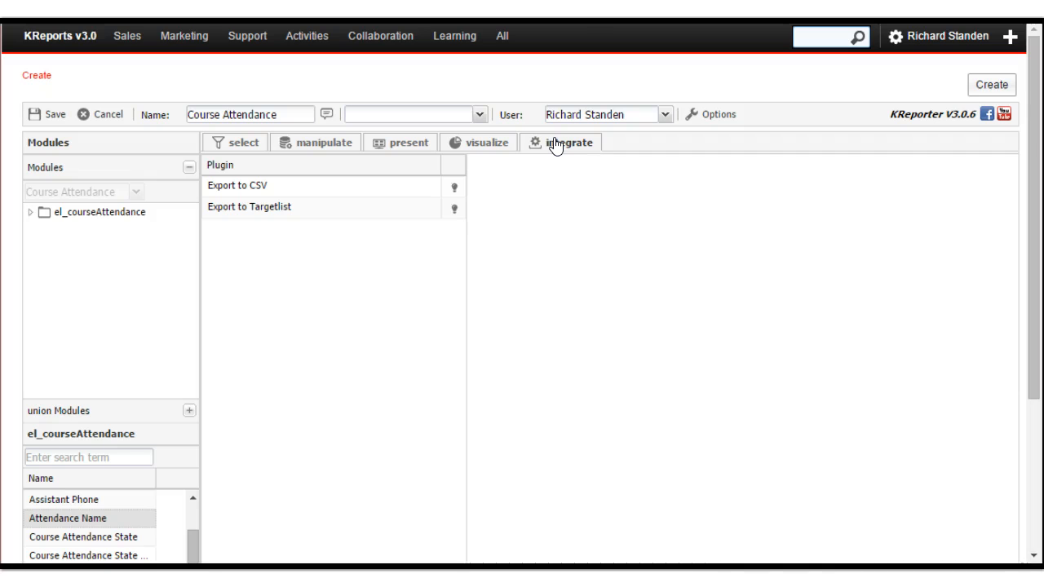
click(323, 142)
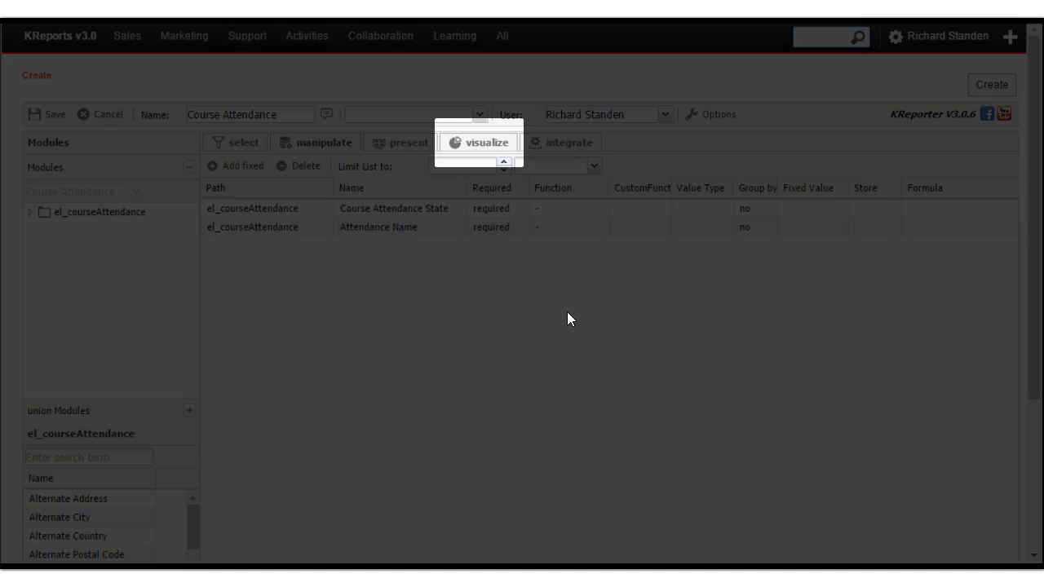
click(492, 142)
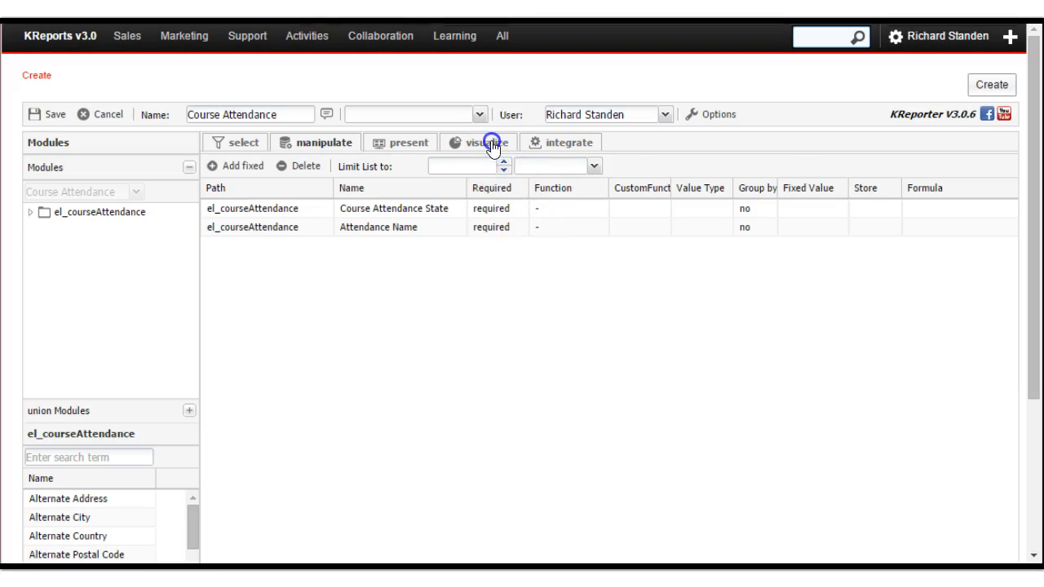
click(491, 142)
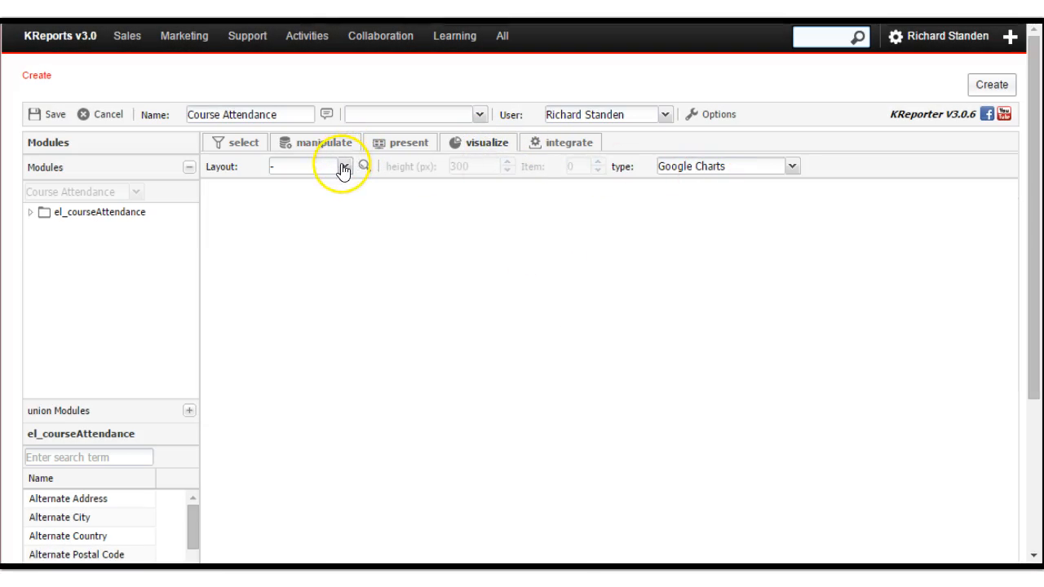
click(343, 166)
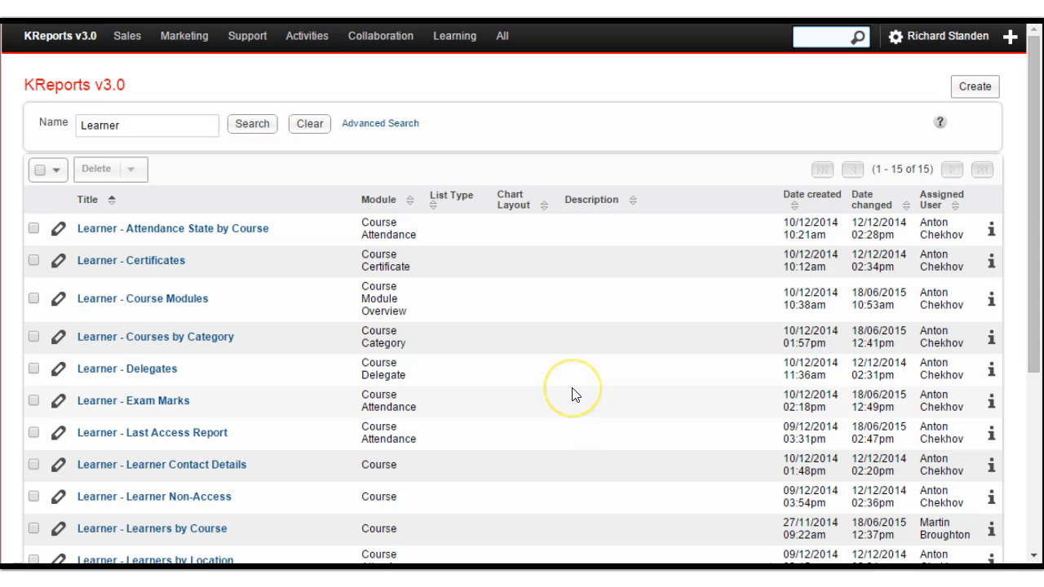
mouse_move(575, 394)
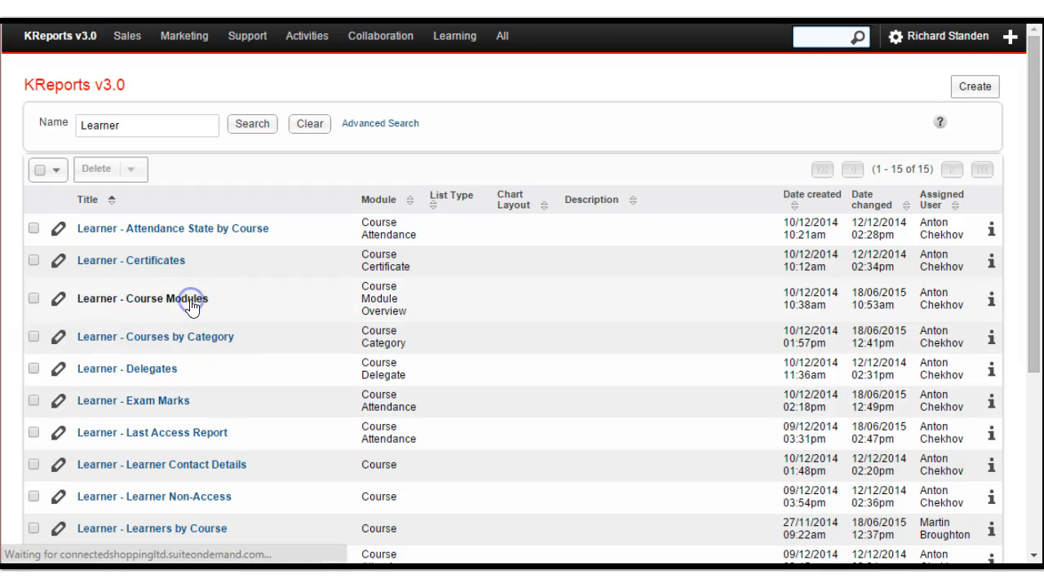
Look at Learner - Course Modules and Learner Non-Access, then open Learners by Location.
click(194, 299)
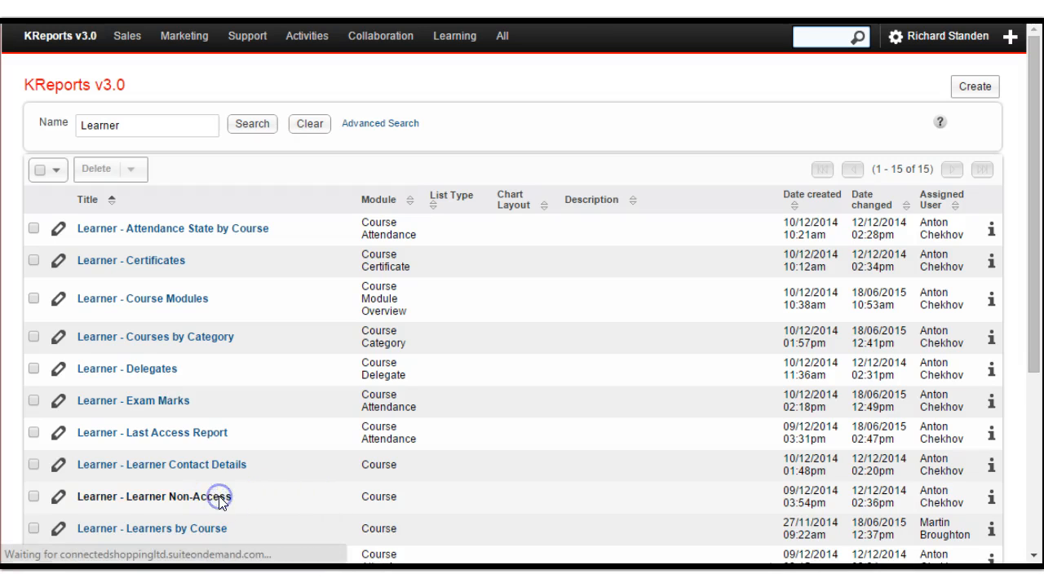
click(154, 496)
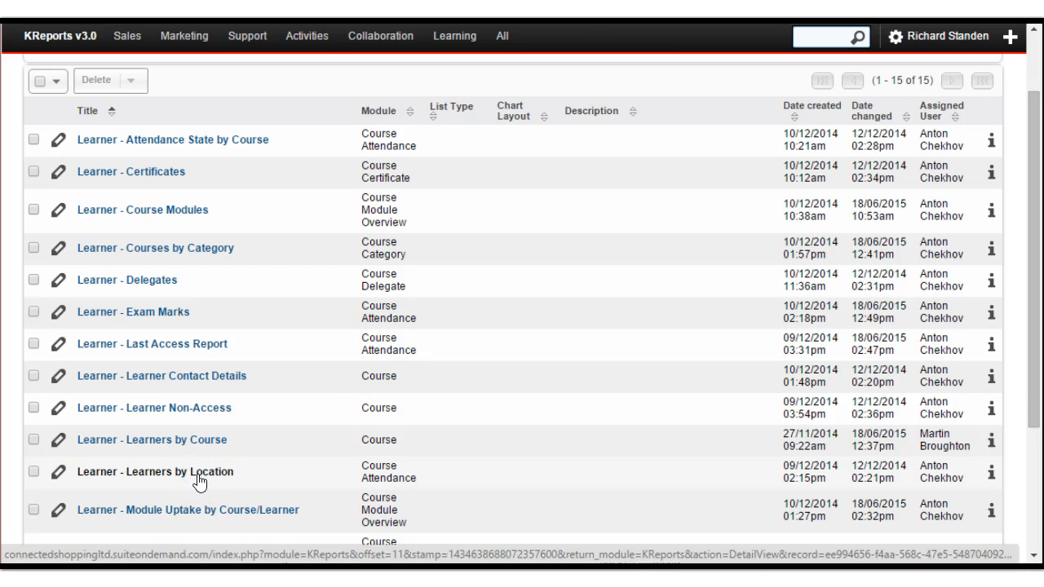
click(160, 472)
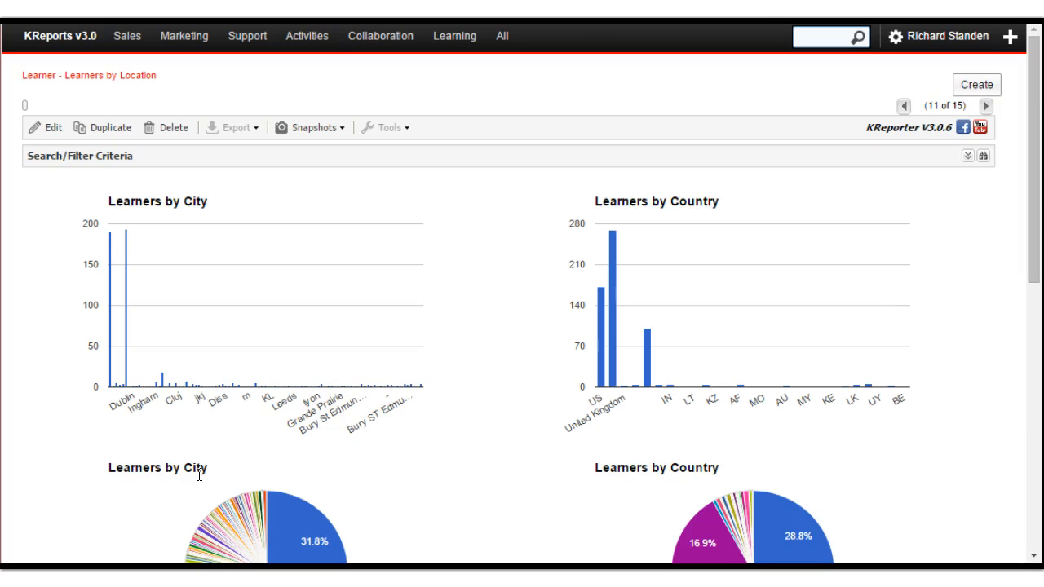